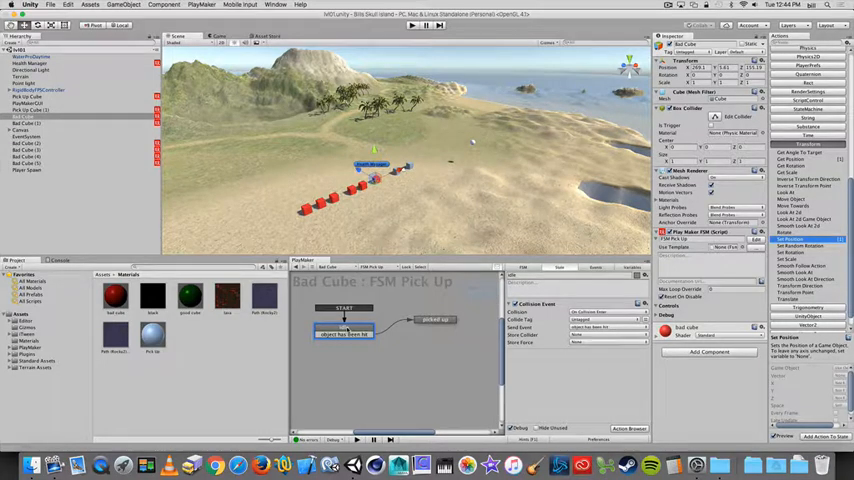
Show the Bad Cube picked up state's actions and browse to Level > Restart Level
left_click(435, 318)
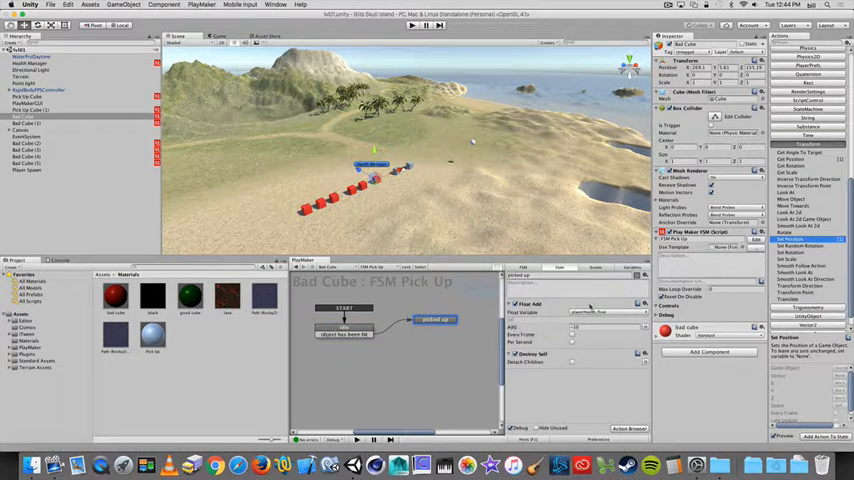
left_click(512, 354)
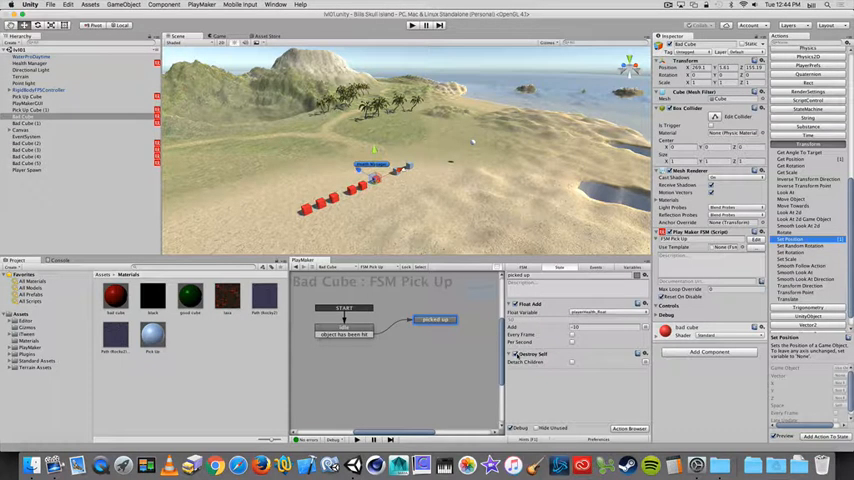
left_click(516, 346)
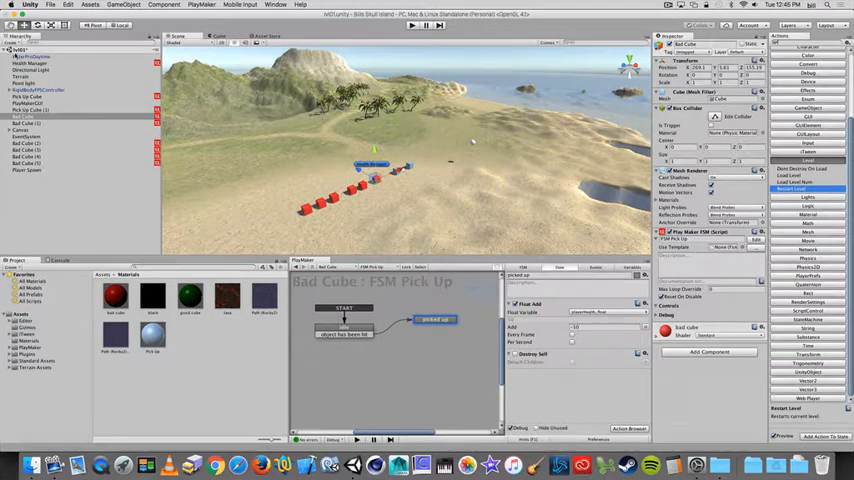
Select Health Manager and inspect its Is Dead state's Get Position and Set Position actions
left_click(35, 62)
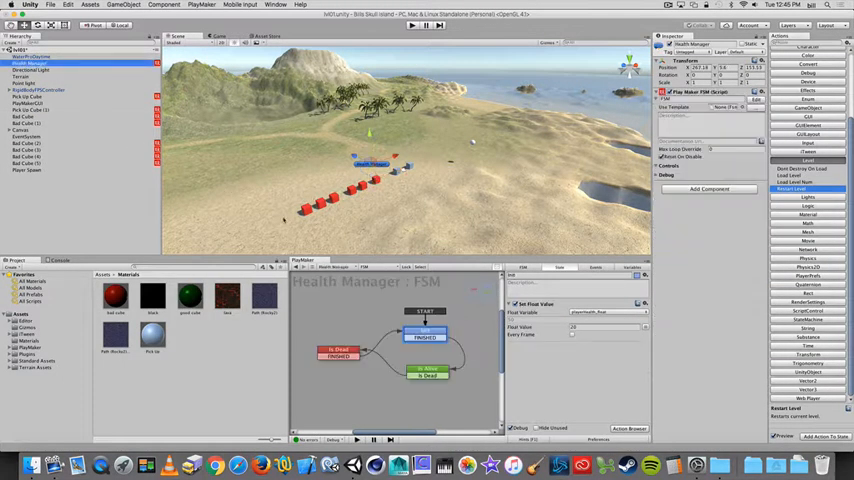
left_click(425, 333)
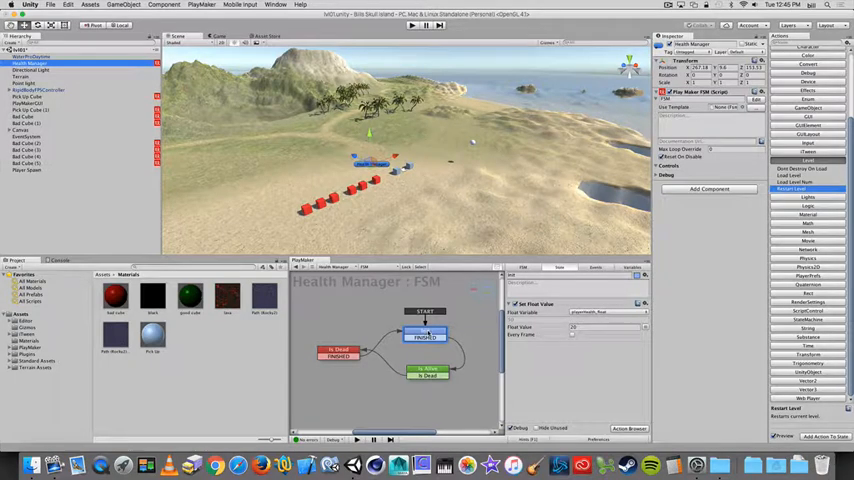
left_click(338, 350)
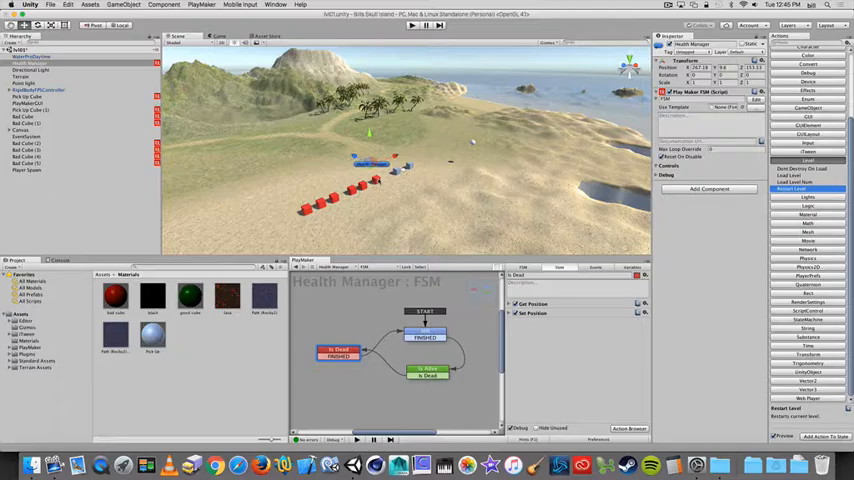
On Bad Cube's FSM, add a Restart event beside 'object has been hit'
left_click(22, 122)
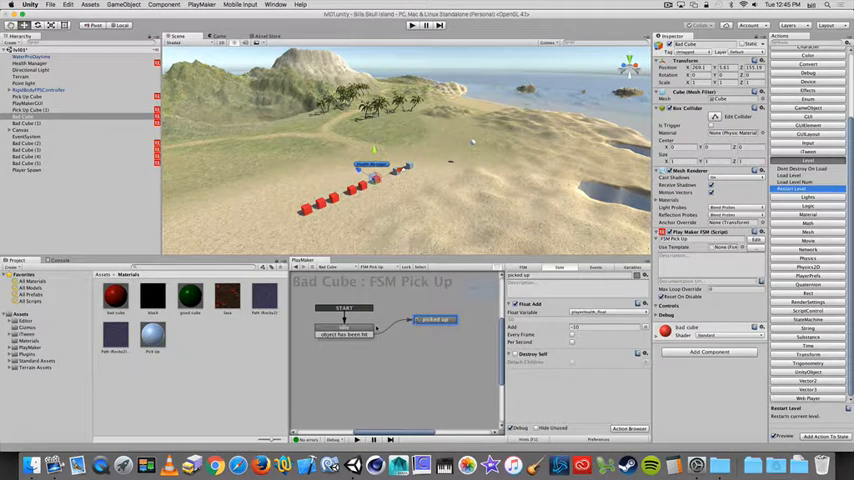
left_click(513, 355)
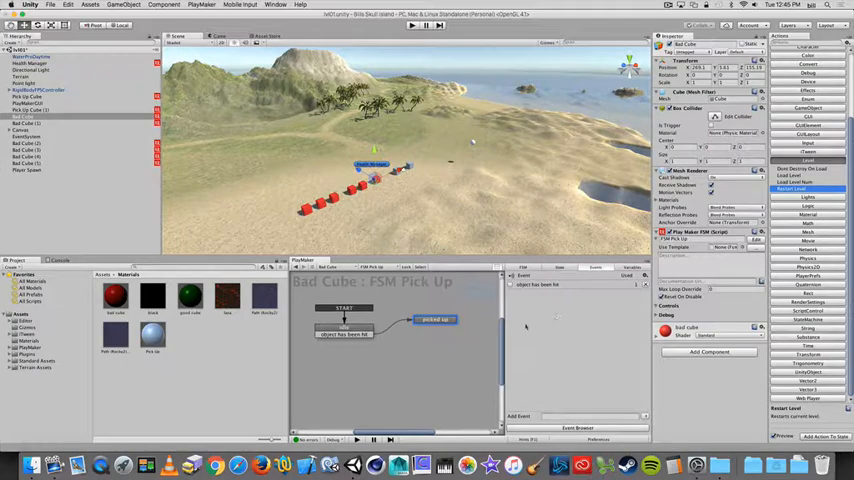
left_click(455, 333)
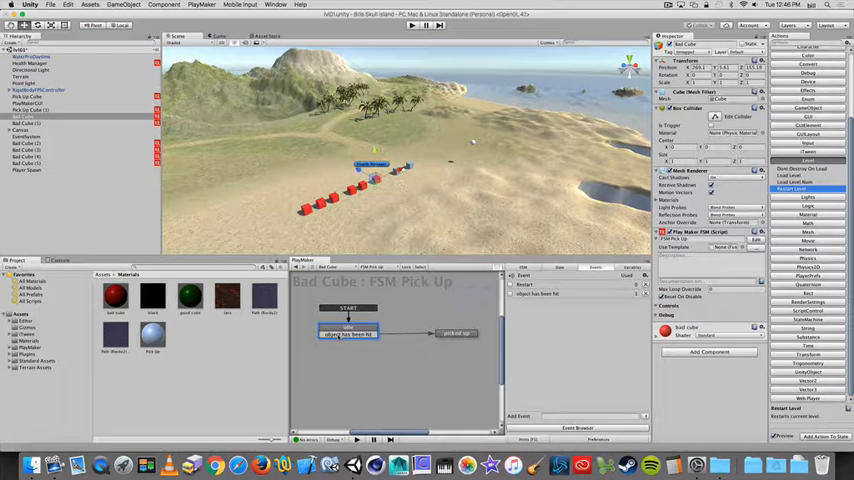
right_click(348, 333)
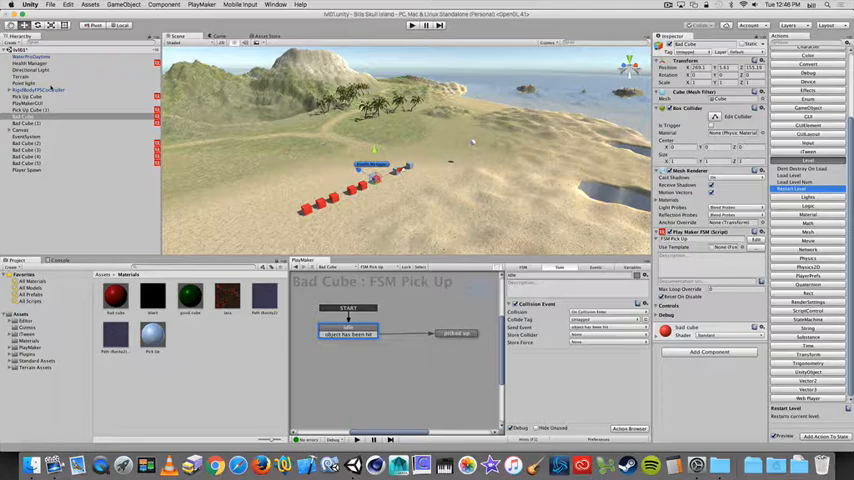
Review the Health Manager FSM events FINISHED and Is Dead, then revisit Bad Cube
left_click(32, 63)
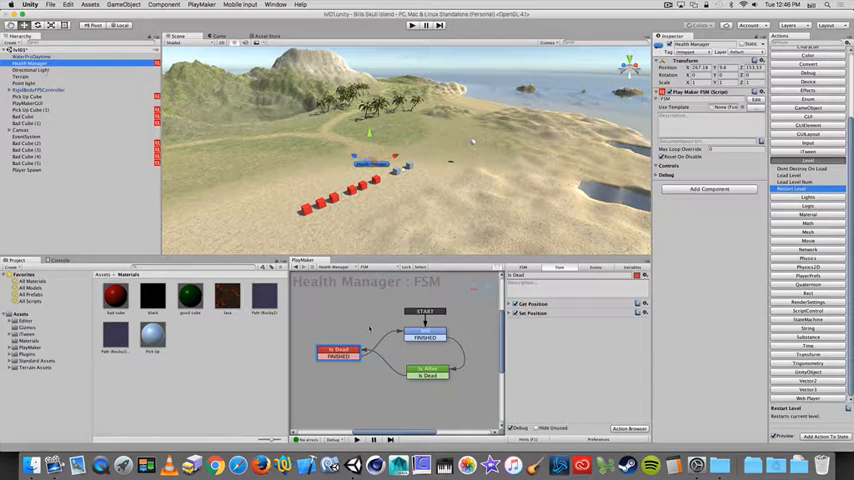
right_click(425, 335)
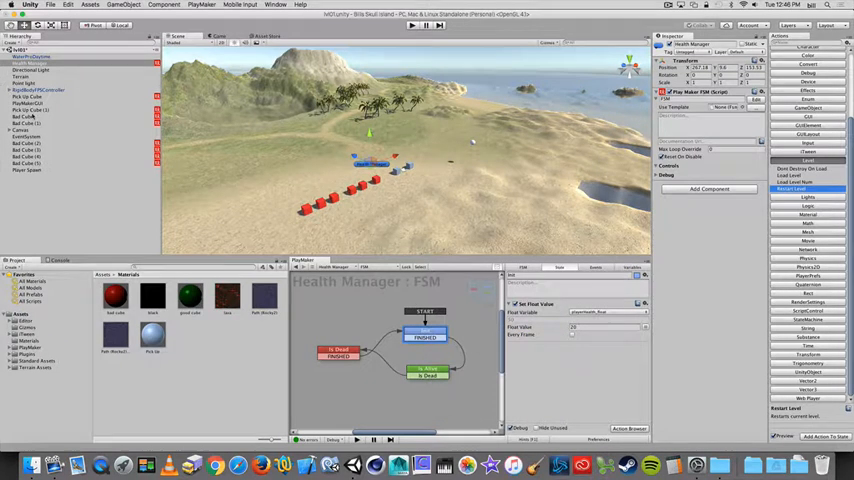
left_click(22, 116)
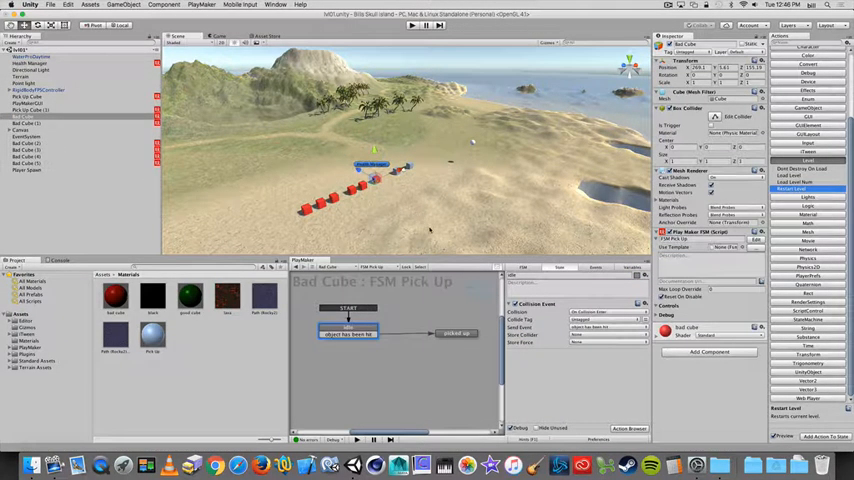
left_click(596, 267)
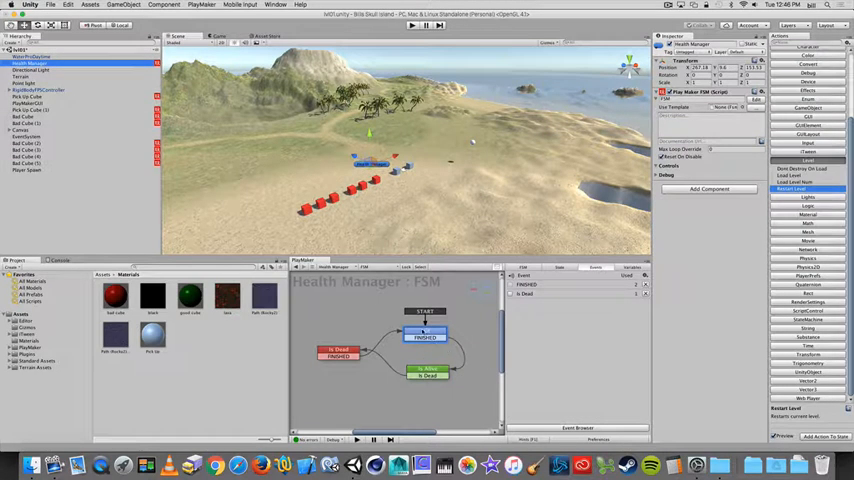
right_click(425, 335)
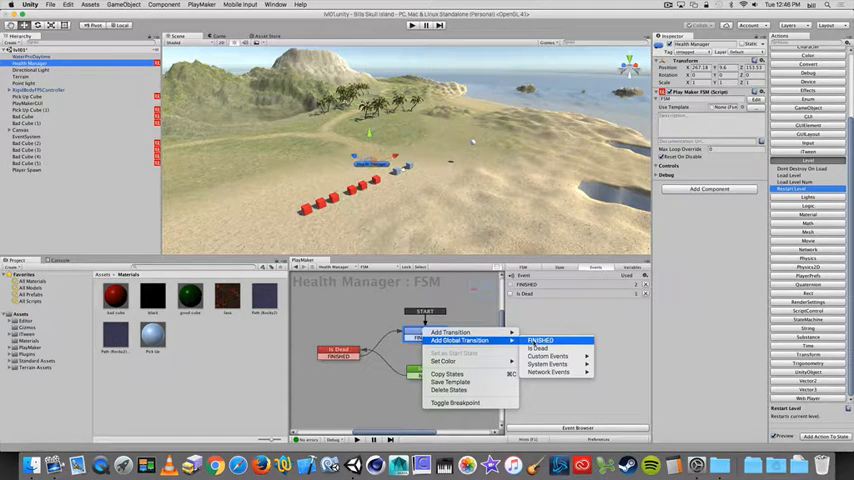
mouse_move(450, 331)
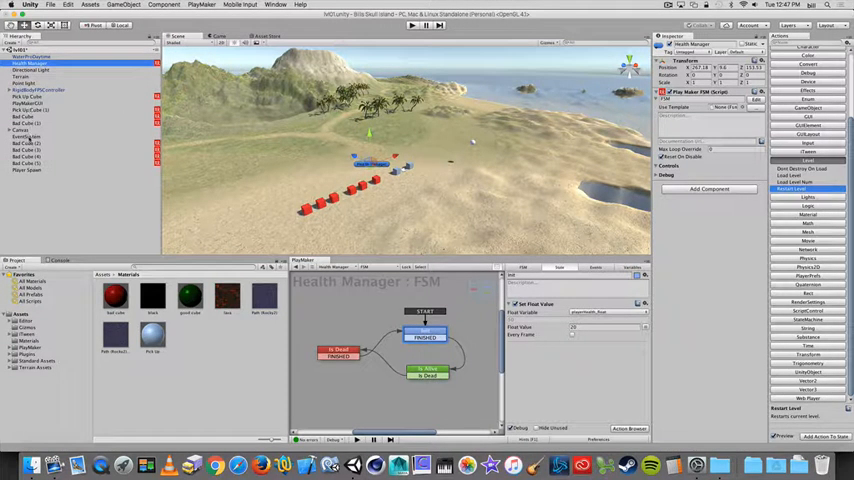
left_click(30, 137)
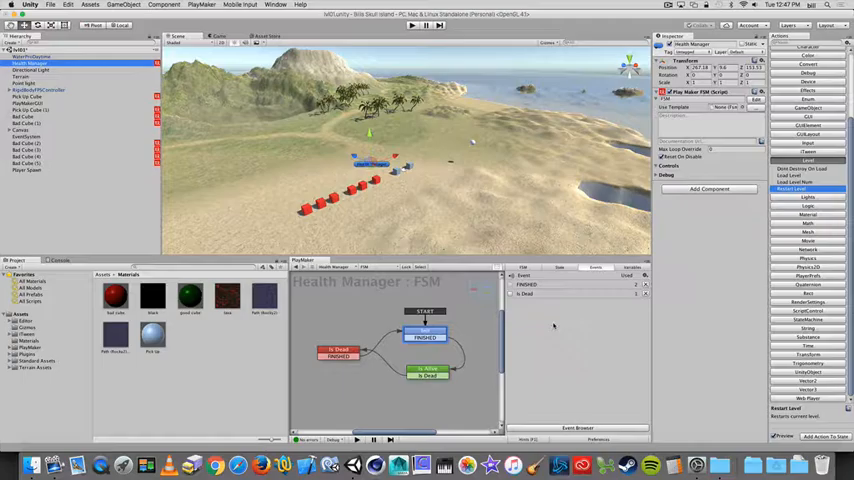
right_click(425, 335)
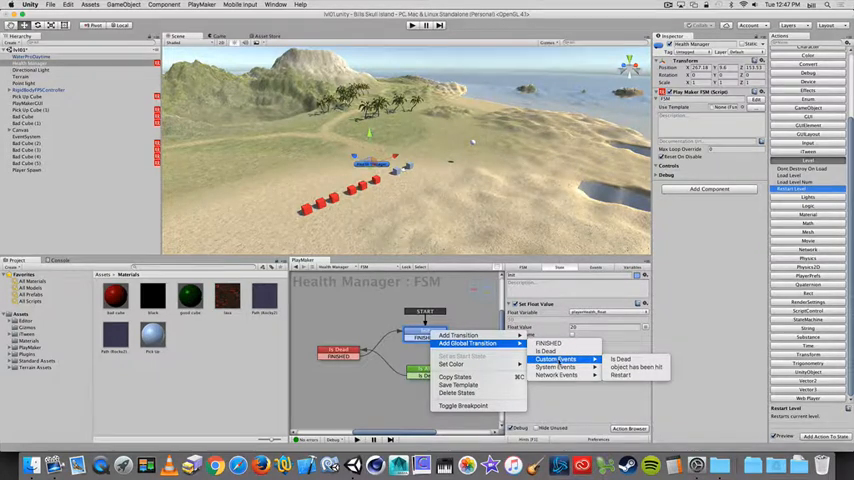
left_click(621, 359)
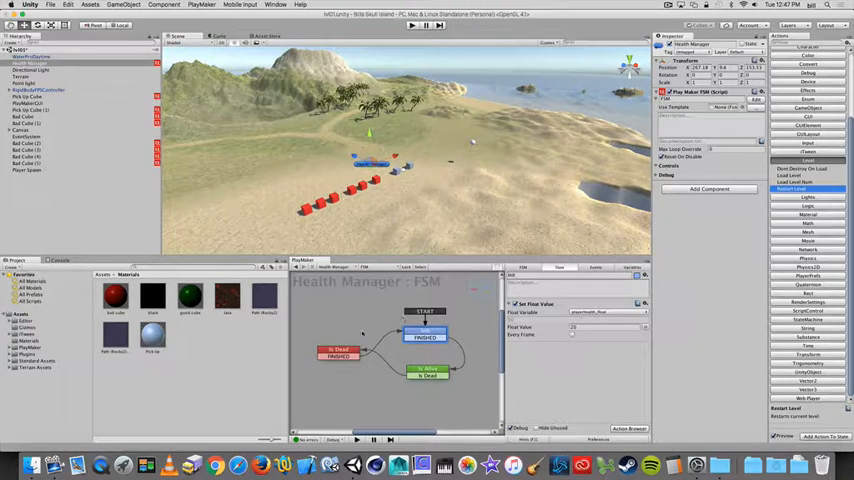
Return to Health Manager's Is Dead state with StateMachine actions like Send Event listed
right_click(337, 336)
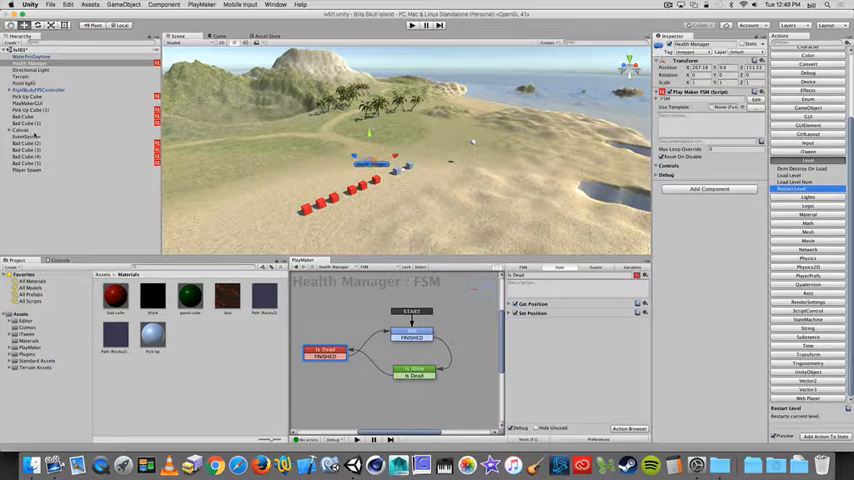
left_click(25, 143)
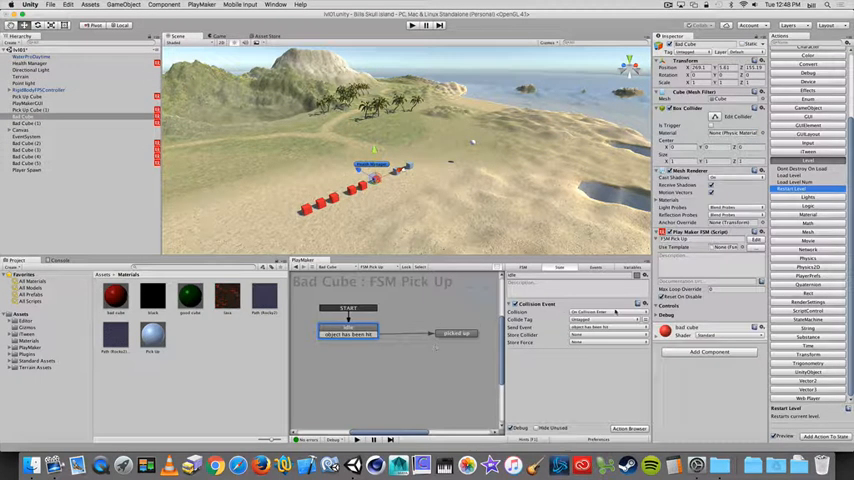
right_click(348, 333)
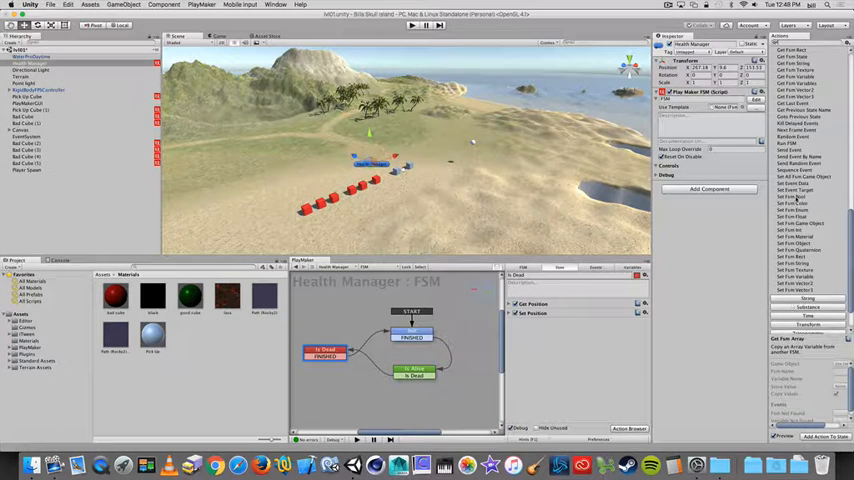
Add Send Event to Is Dead broadcasting Restart to all, then play the game
left_click(793, 150)
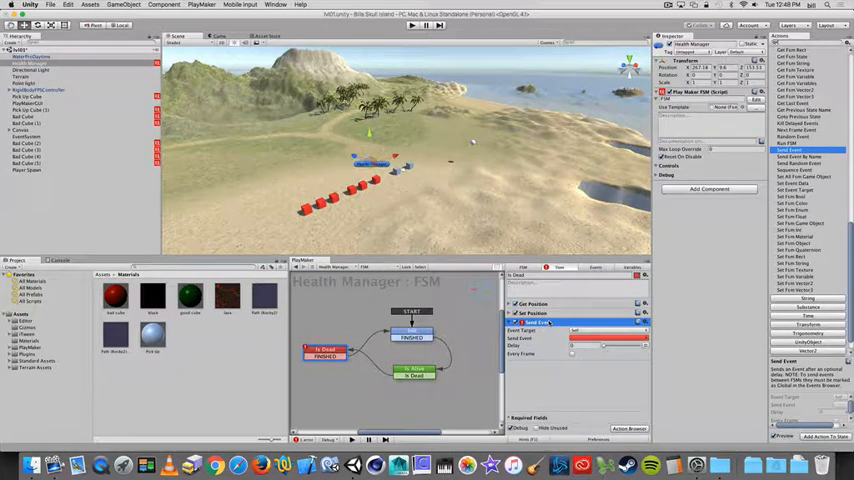
left_click(412, 335)
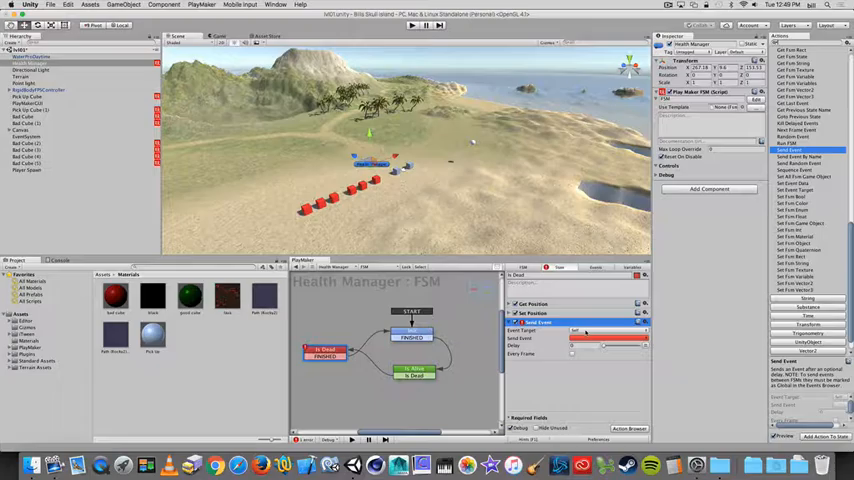
left_click(608, 331)
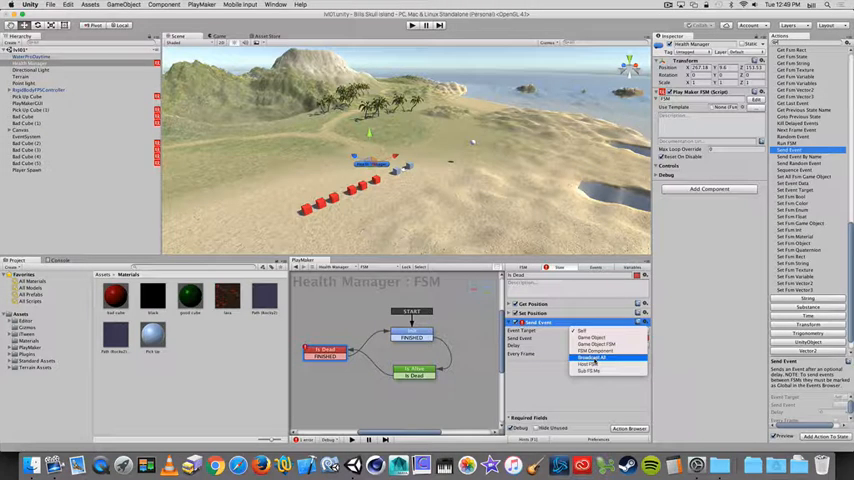
left_click(595, 357)
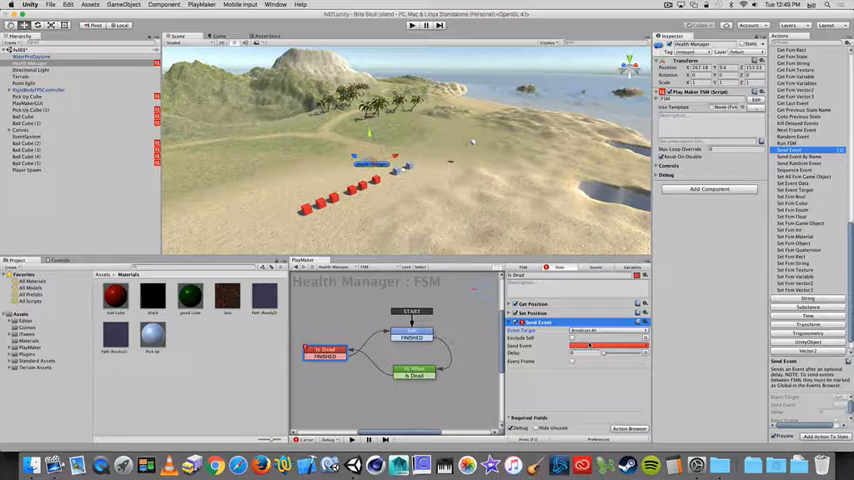
left_click(610, 331)
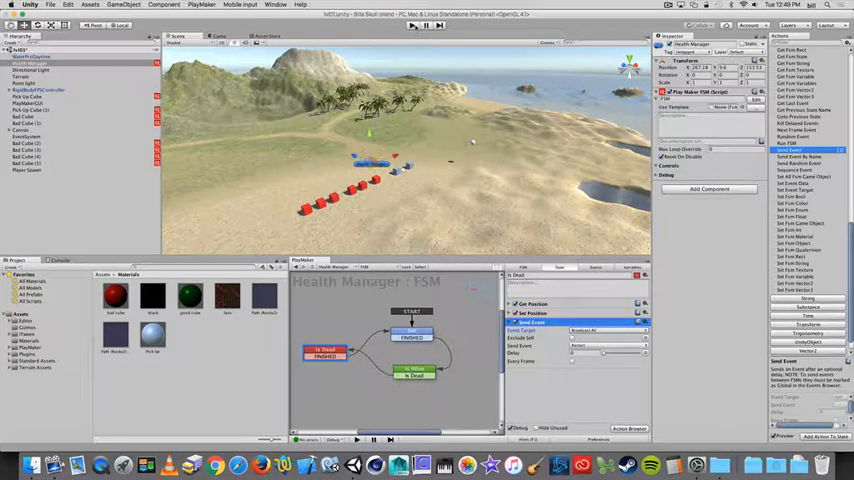
left_click(411, 25)
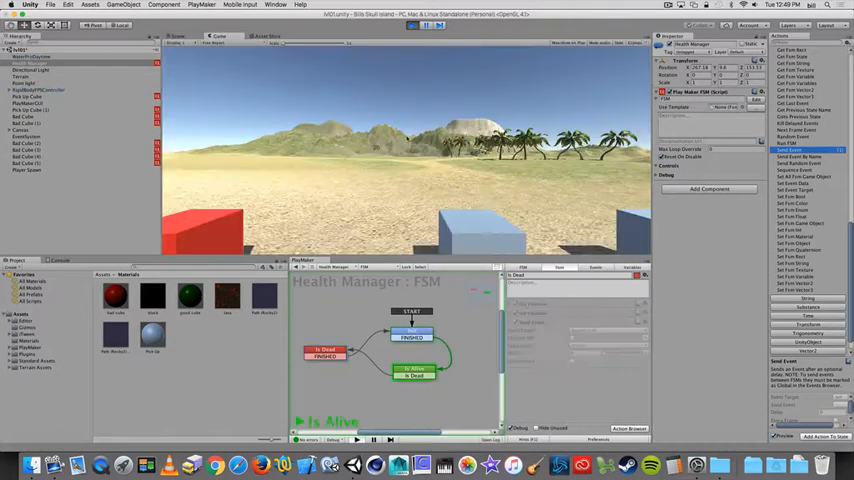